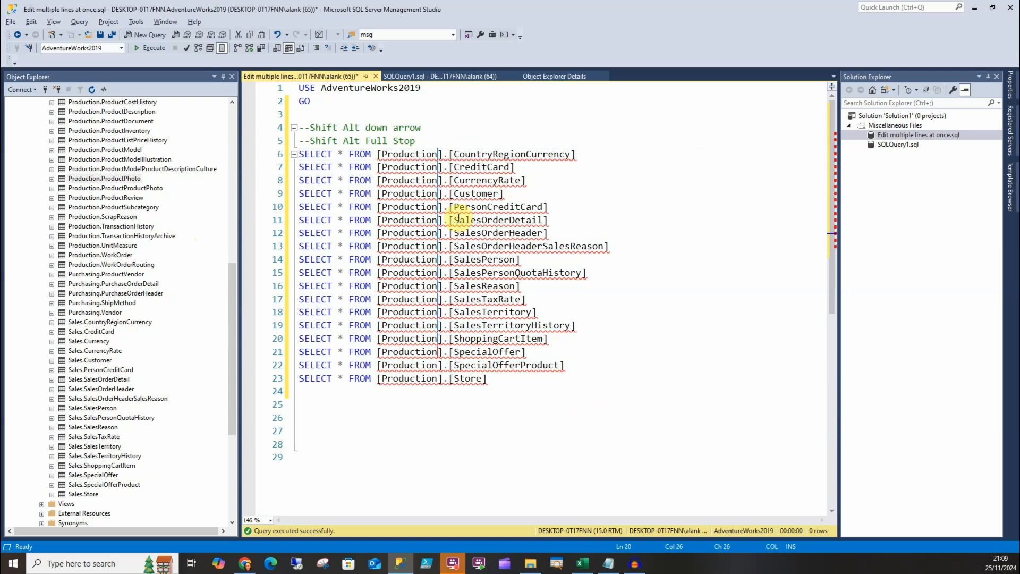
{"action": "type", "text": "Ä"}
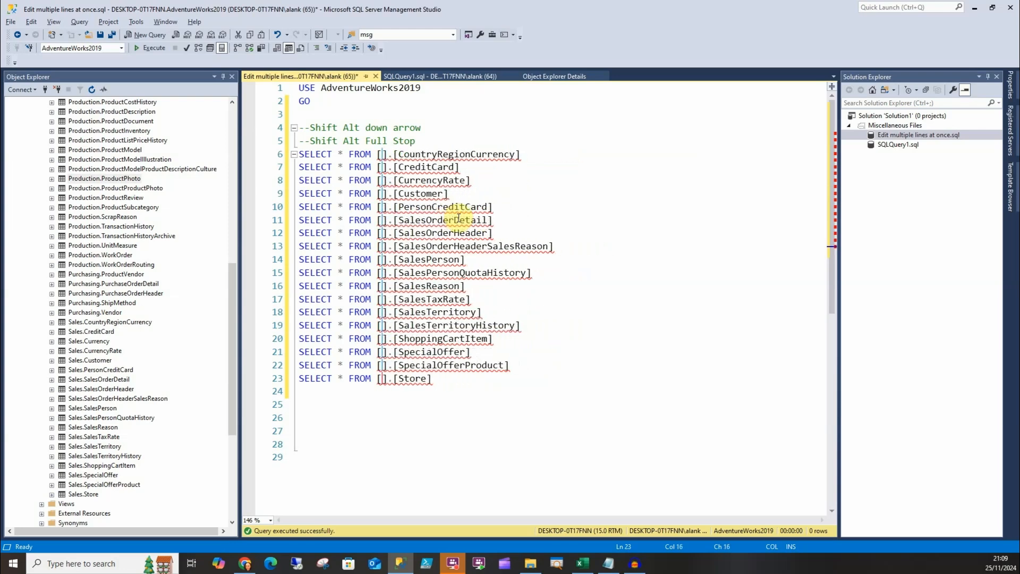
{"action": "type", "text": "Sales"}
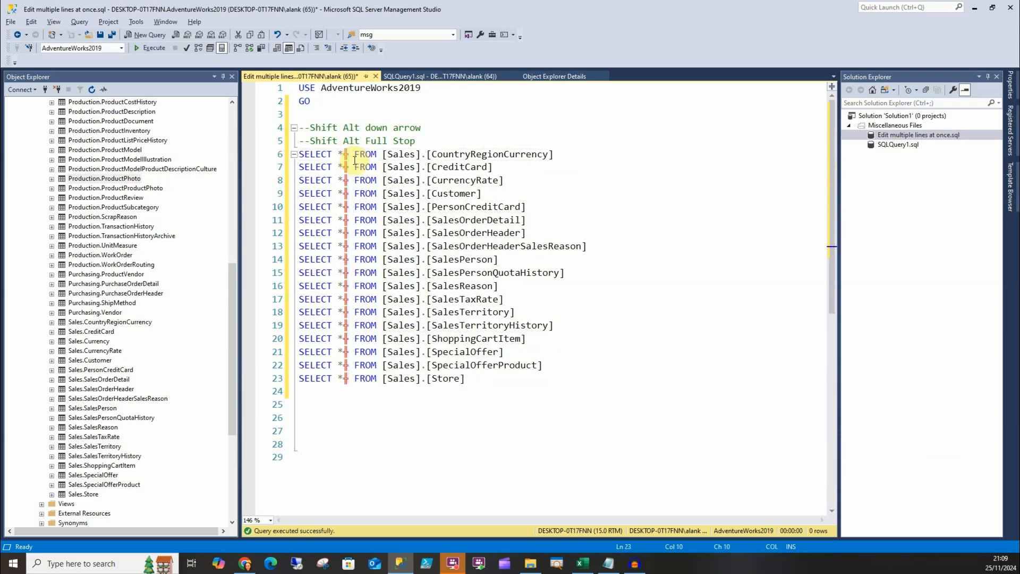
{"action": "type", "text": "T"}
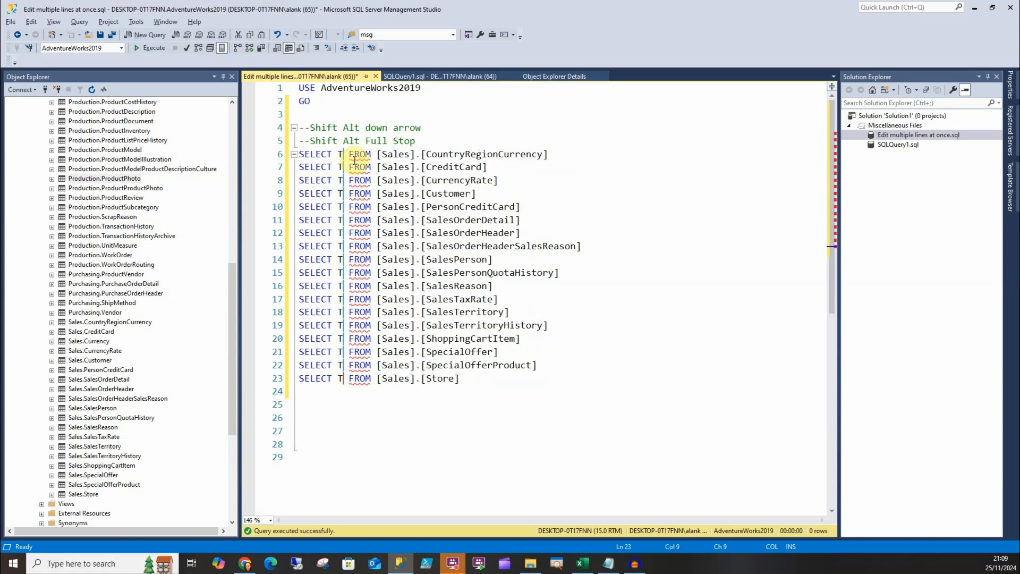
{"action": "type", "text": "OP 10"}
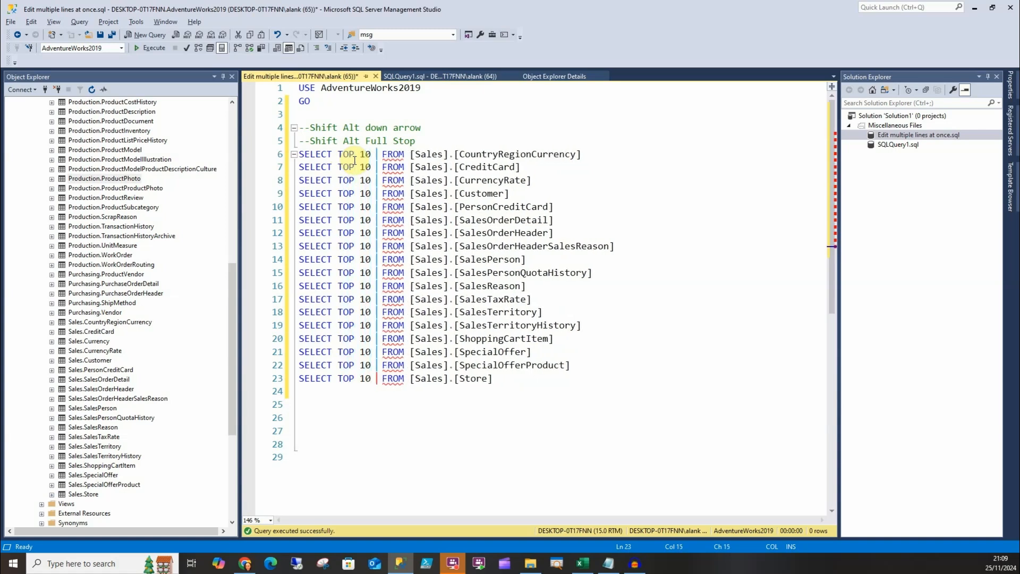
{"action": "type", "text": "*"}
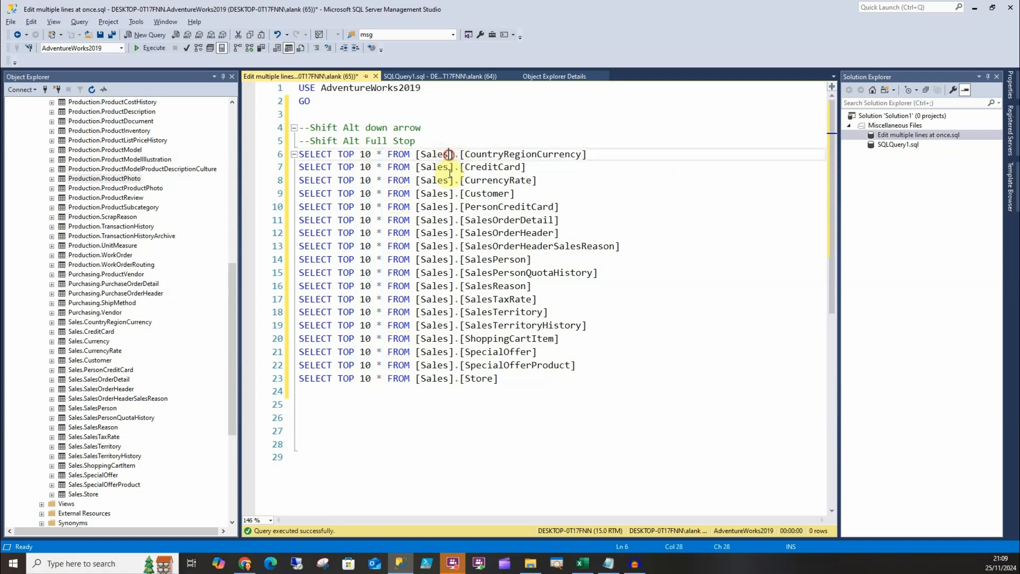
{"action": "mouse_move", "coordinate": [449, 208]}
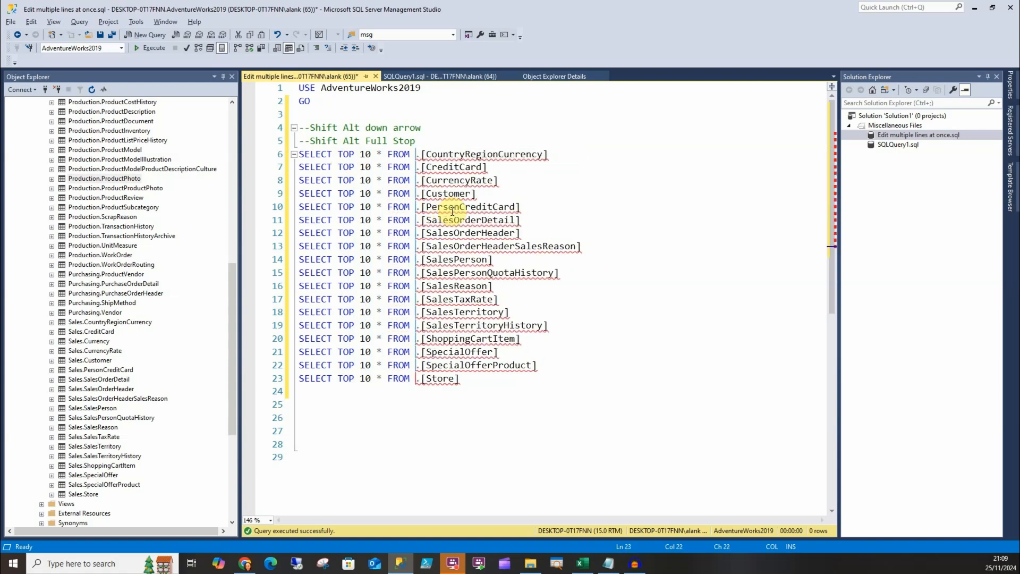
{"action": "type", "text": "[Pro"}
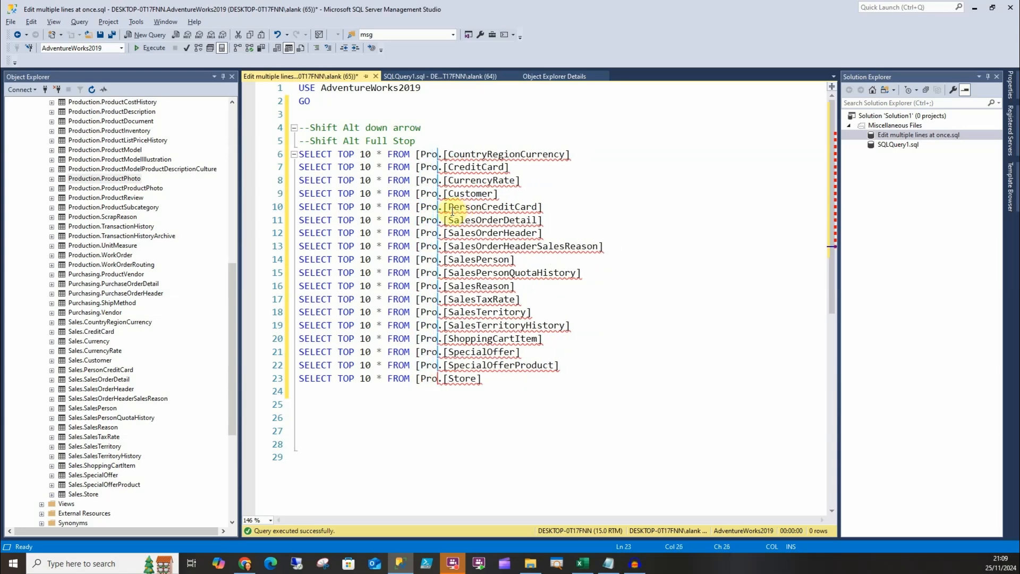